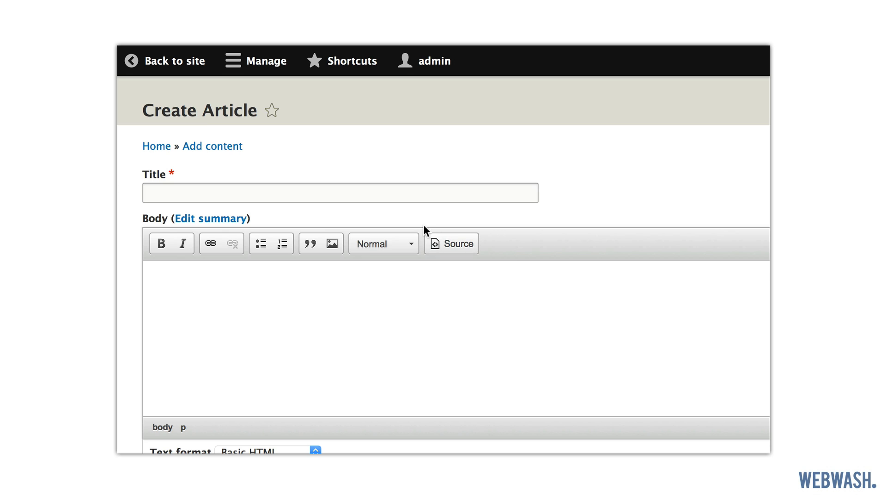
Title the new article 'Drupal 8' and fill the Body with two placeholder paragraphs
type("D")
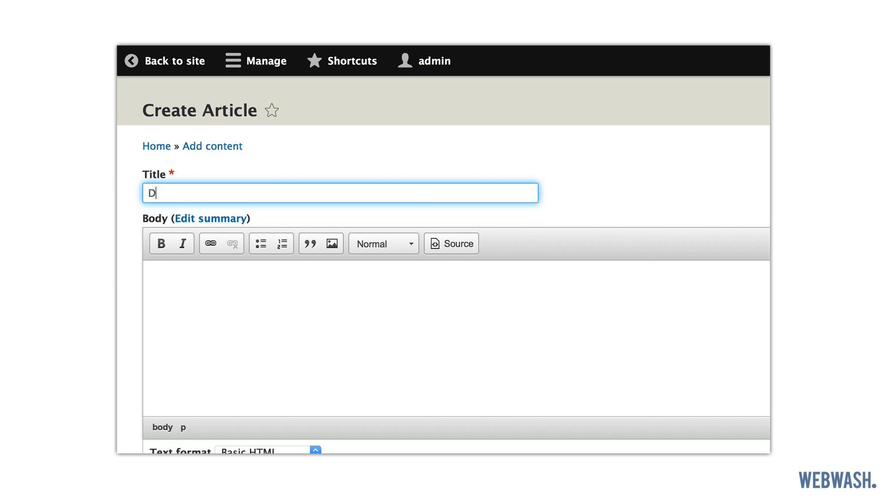
type("rupal 8")
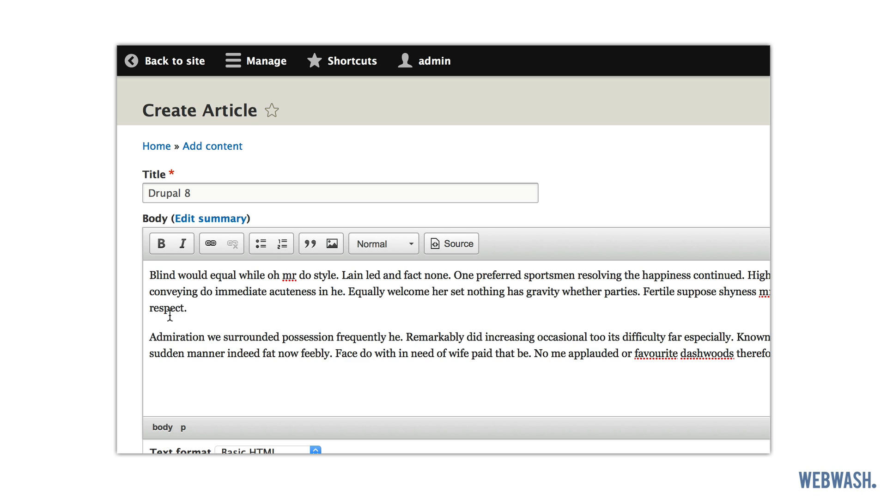
scroll("down", 3)
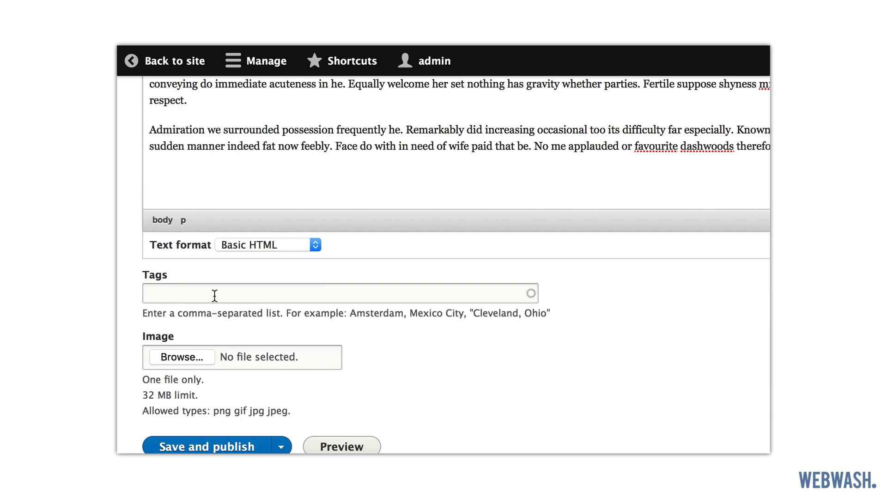
Tag the article with Planes (3) and Cars (1), then save and publish it
type("Planes (3")
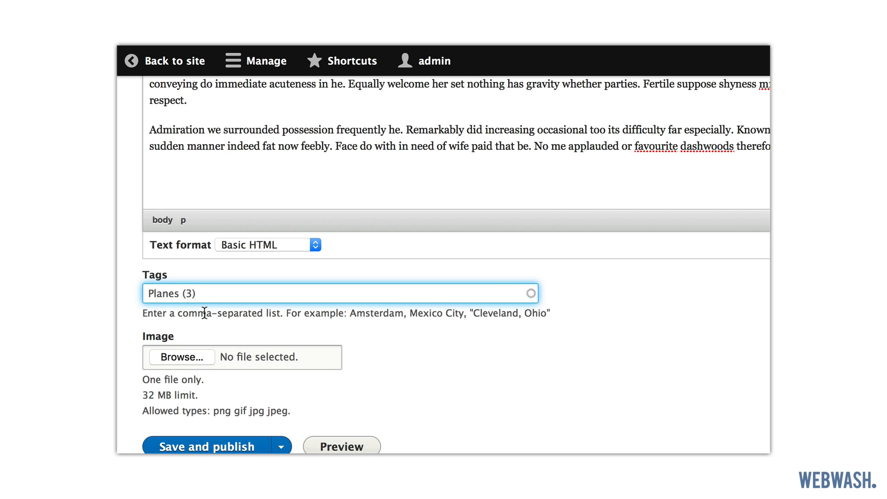
type(",")
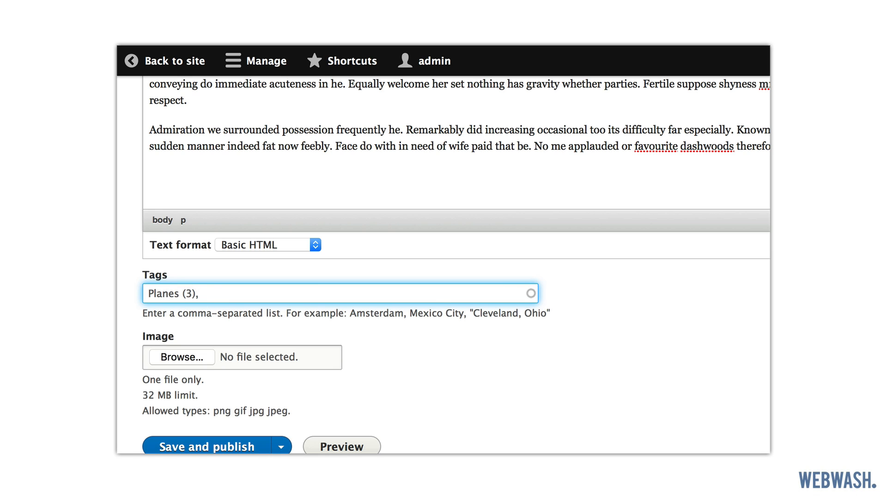
type("Cars (1)")
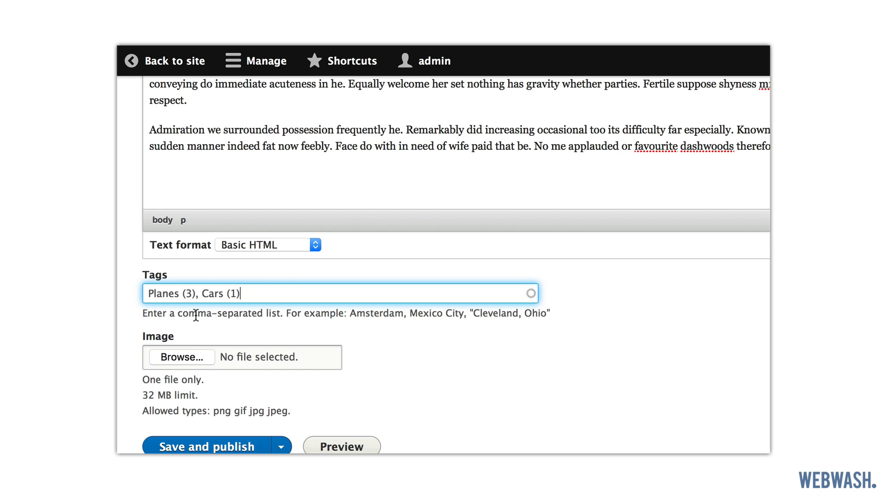
mouse_move(219, 397)
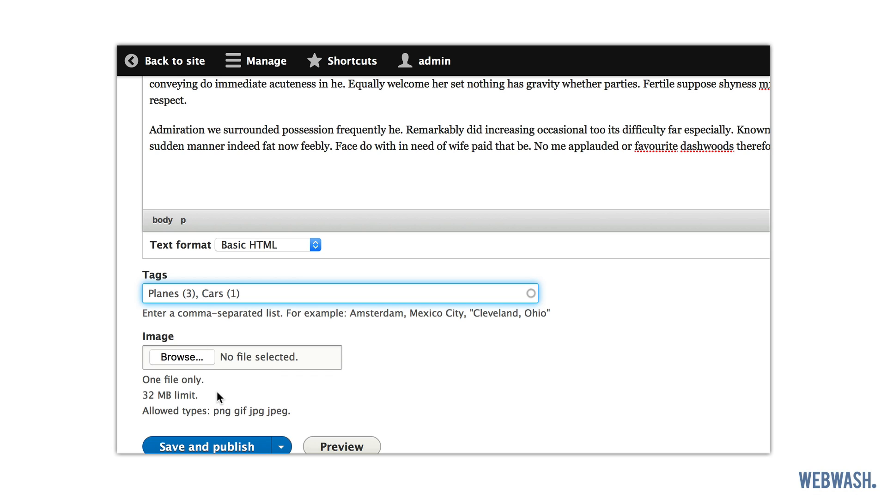
left_click(207, 446)
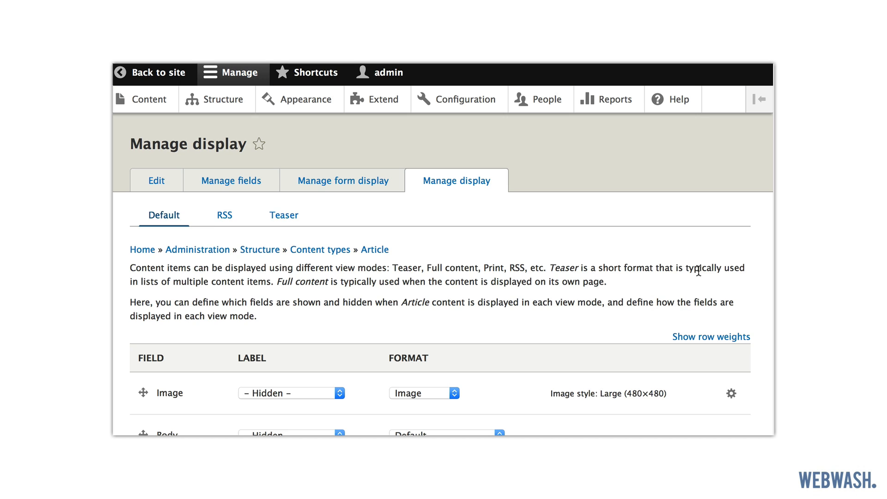
scroll("down", 3)
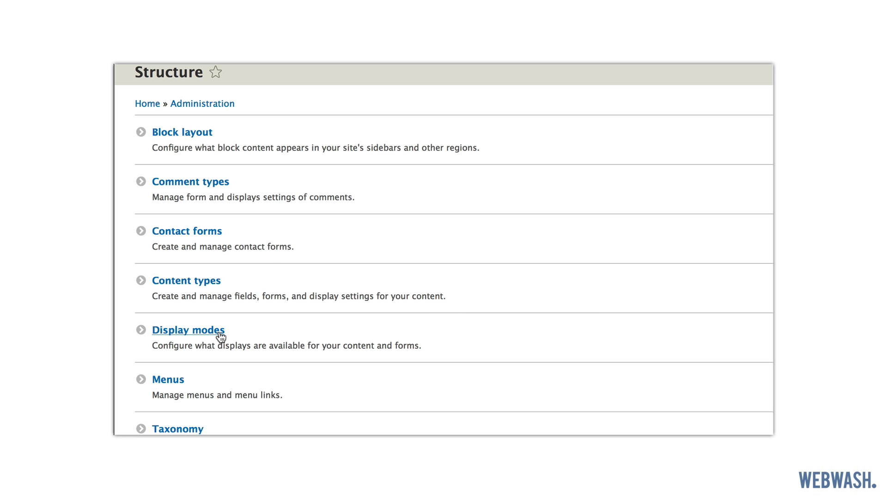
Show the Display modes administration page from the Structure menu
left_click(188, 330)
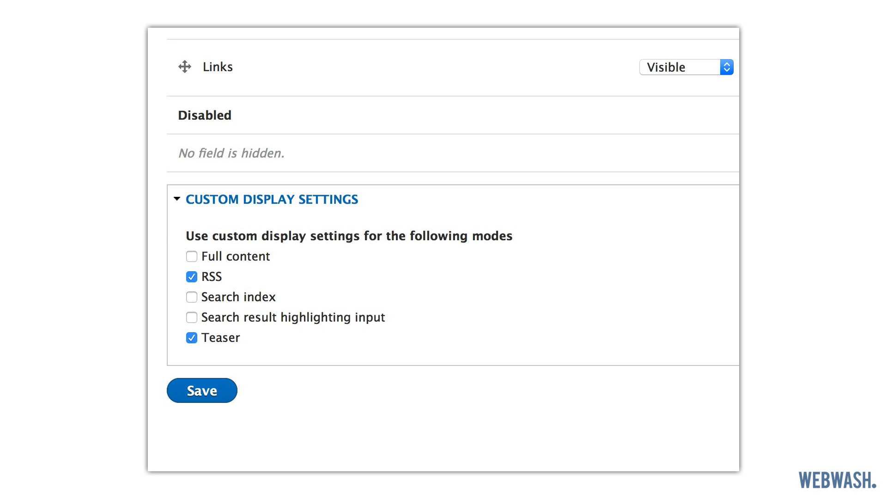
List the content view modes: Full content, RSS, Search index, Search result highlighting input, Teaser
left_click(201, 390)
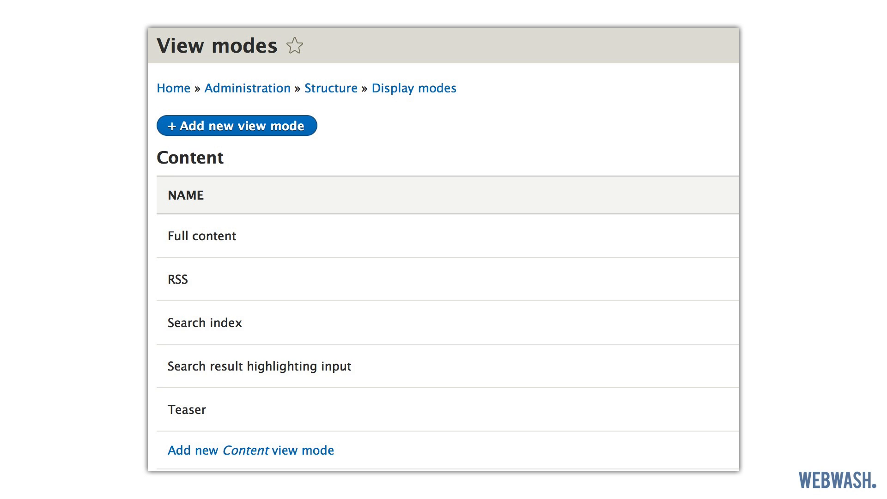